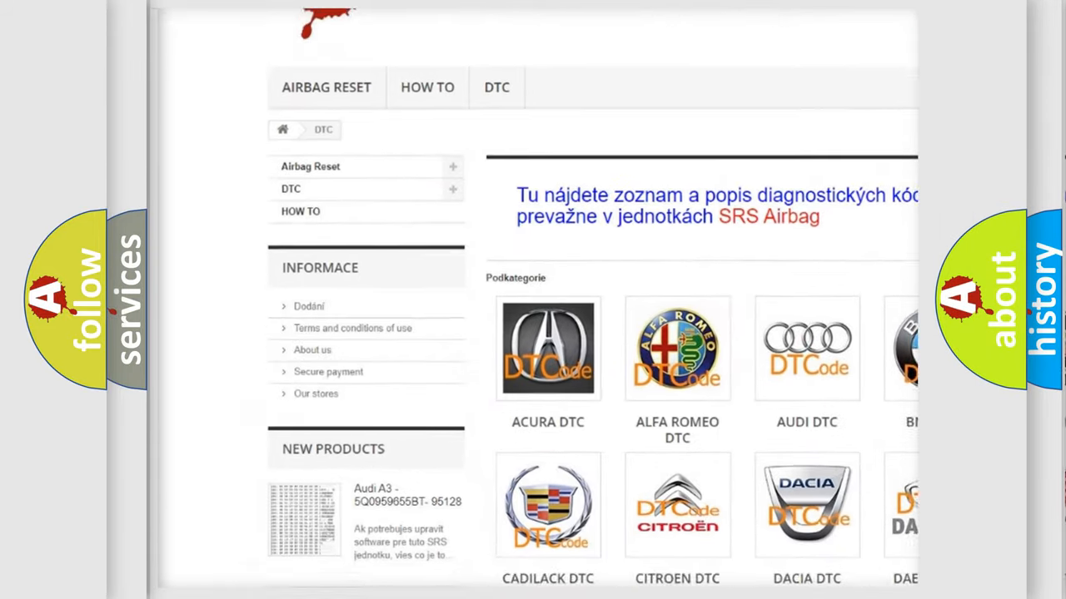
pyautogui.scroll(-3)
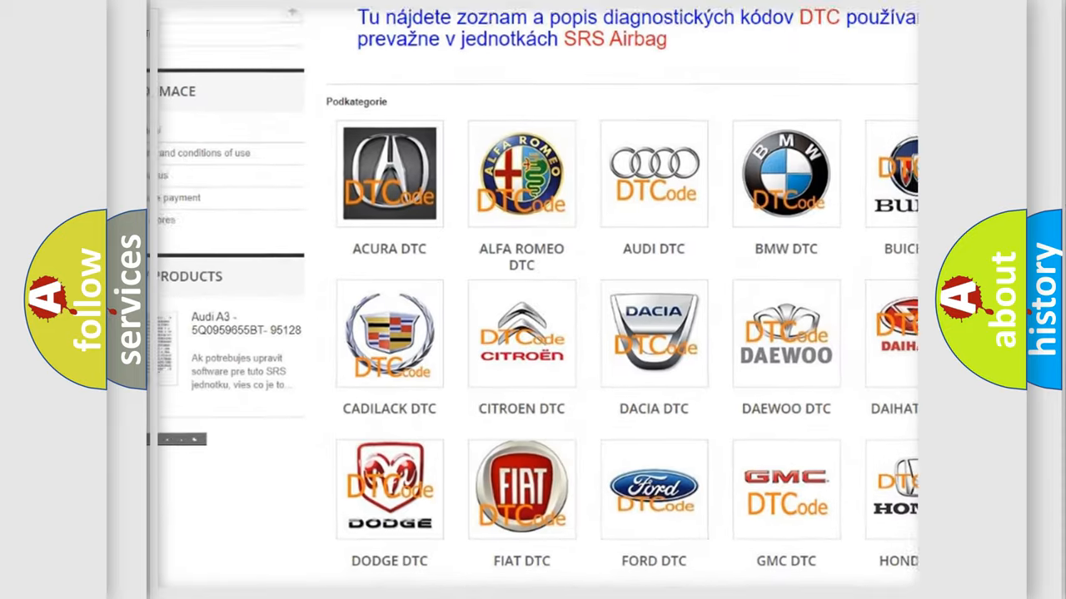
pyautogui.scroll(-3)
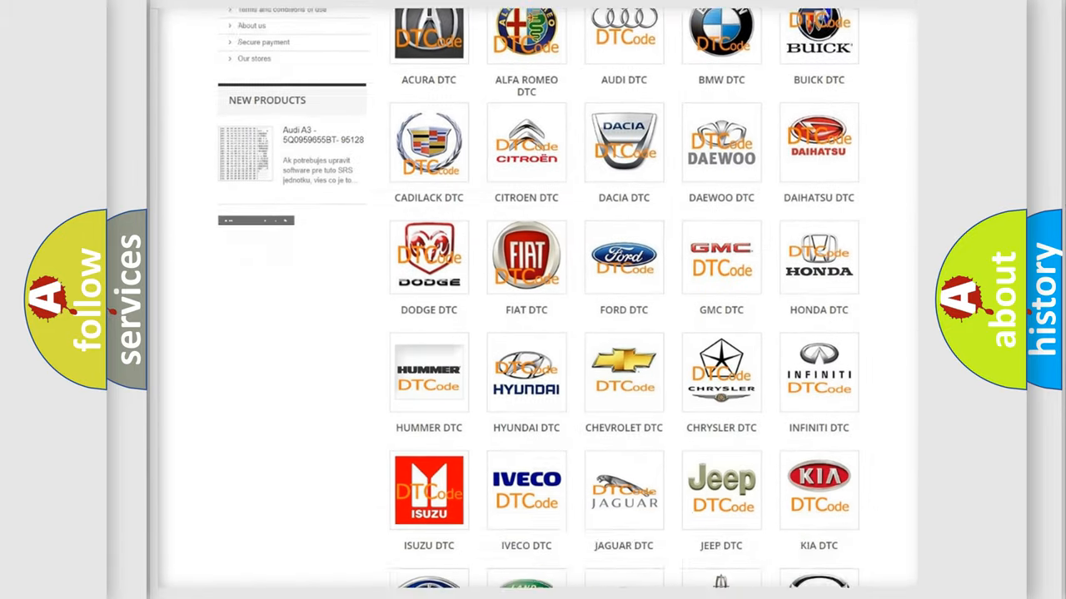
pyautogui.scroll(-3)
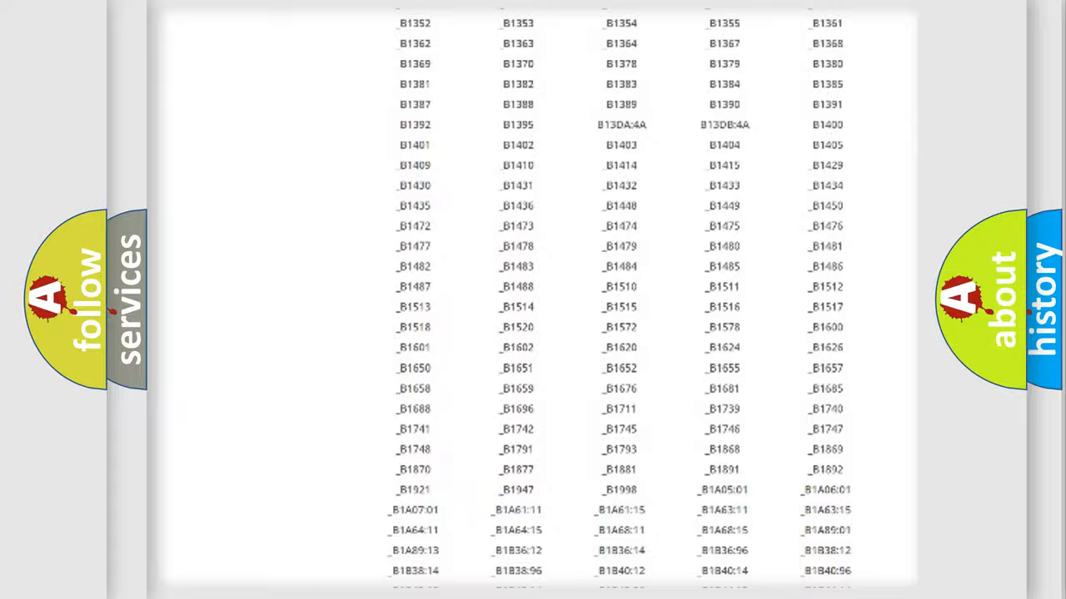
pyautogui.scroll(3)
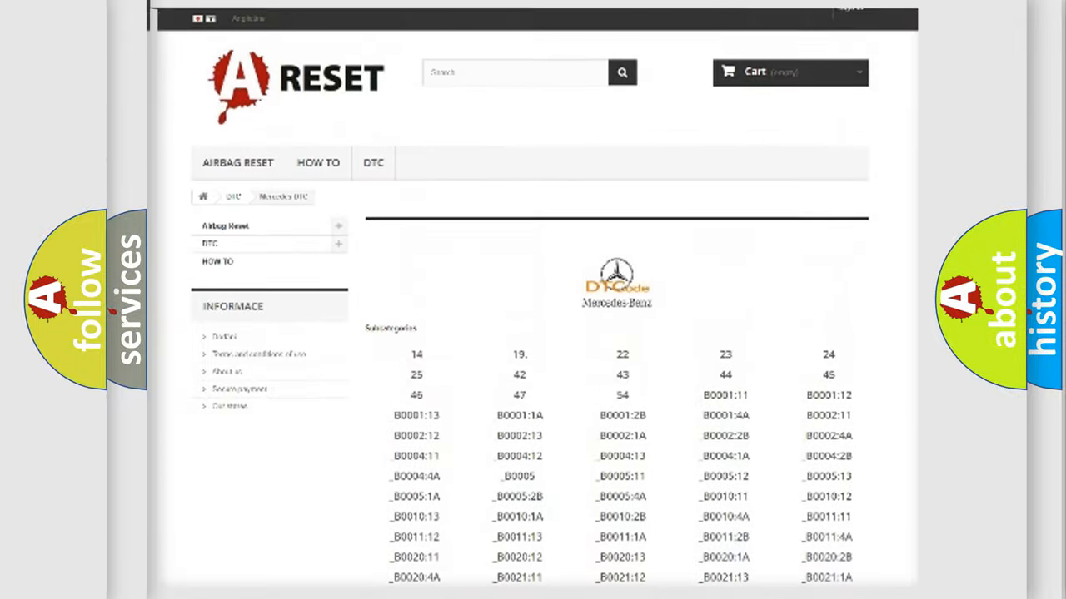